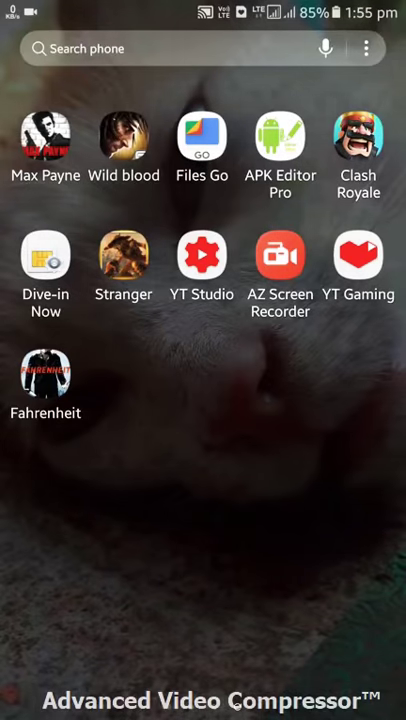
- Open Fahrenheit's app info storage page, showing 3.55 GB used
drag(46, 380, 75, 398)
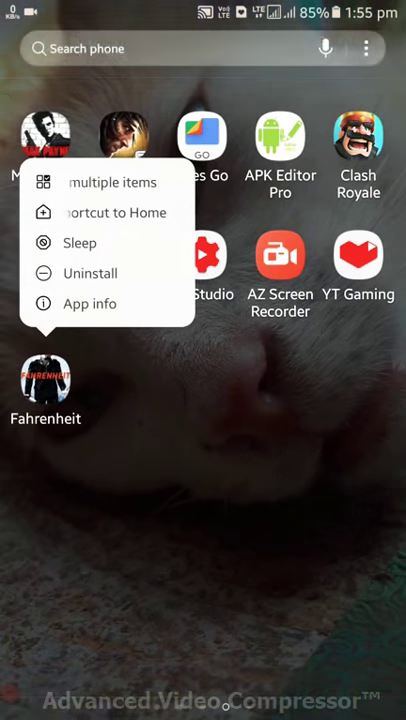
click(89, 303)
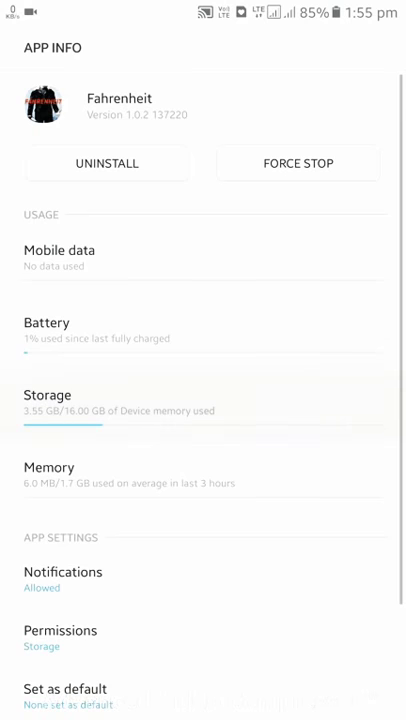
click(46, 395)
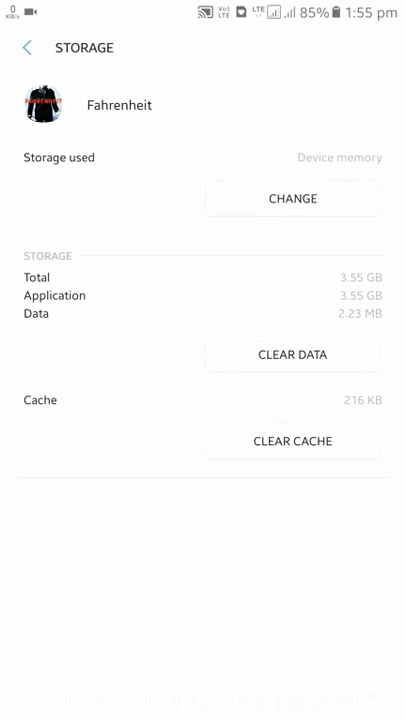
- Launch Fahrenheit from its app icon and wait for the main menu to load
click(25, 47)
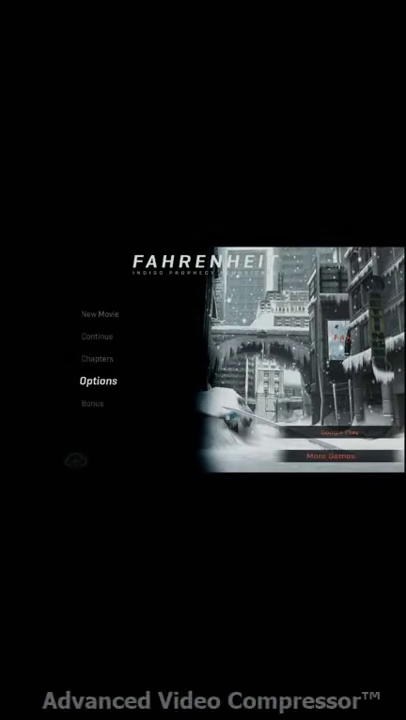
- Glance at Options, return, then start New Movie with the Tutorial
click(97, 380)
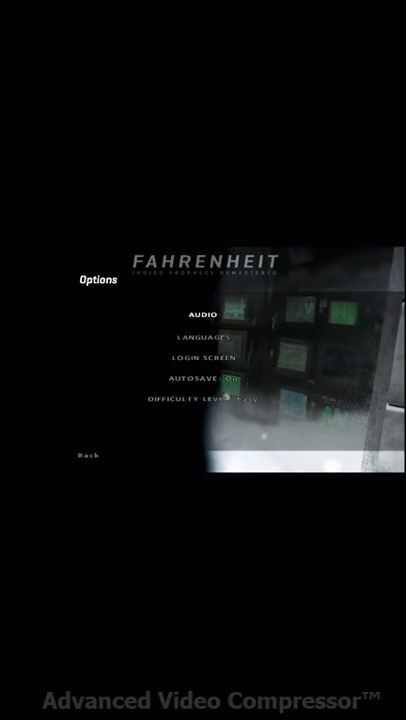
click(88, 456)
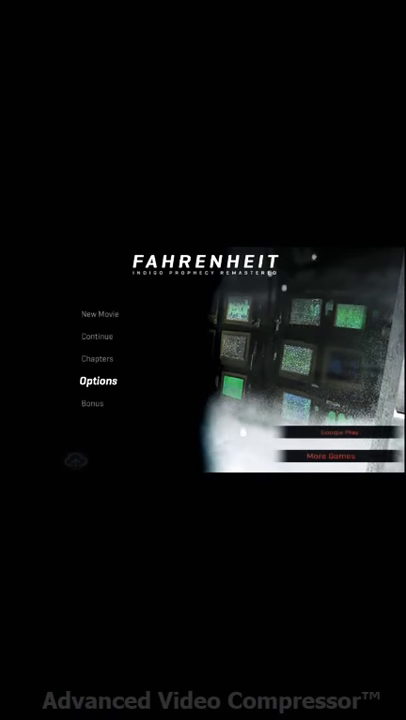
click(99, 313)
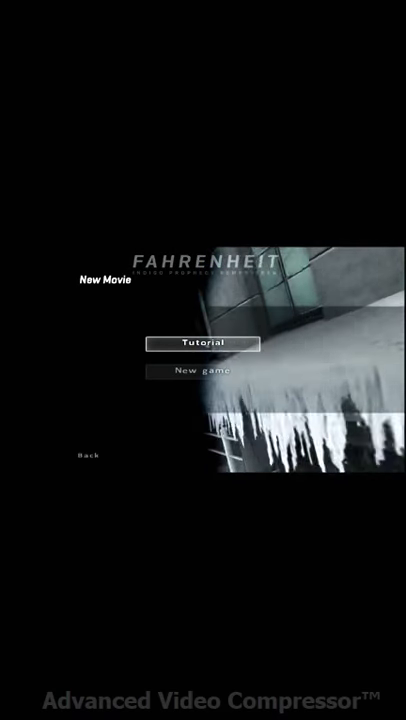
click(202, 372)
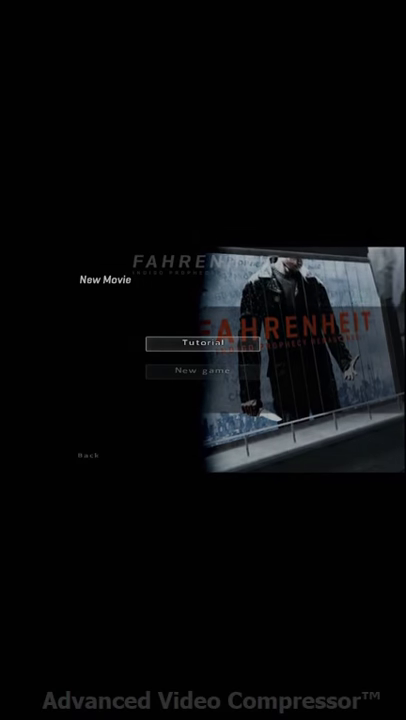
click(199, 348)
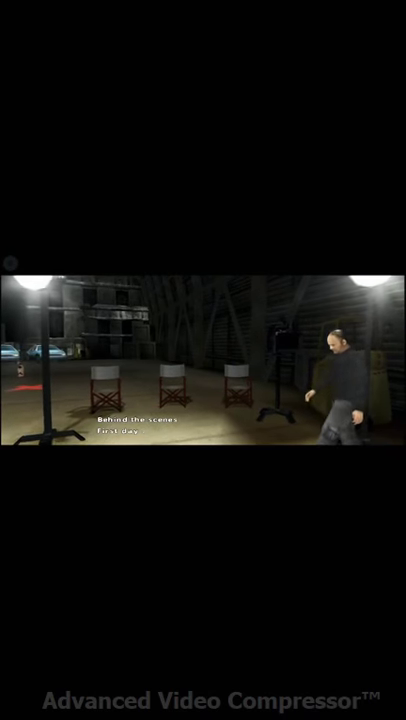